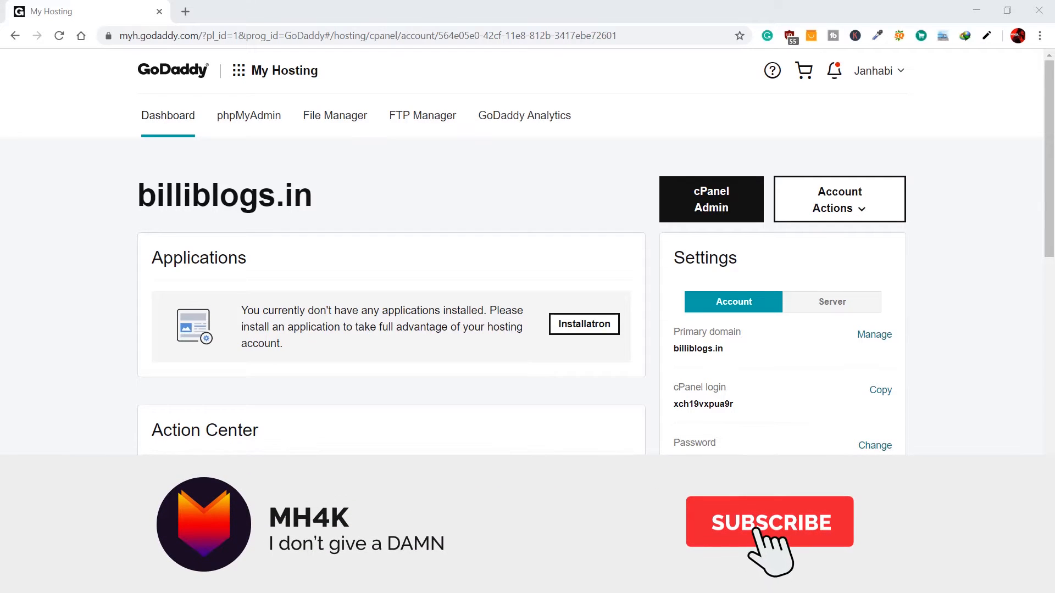
- Go to My Products from the account menu, listing articlekaction.com, billiblogs.in and Starter Linux Hosting
click(769, 522)
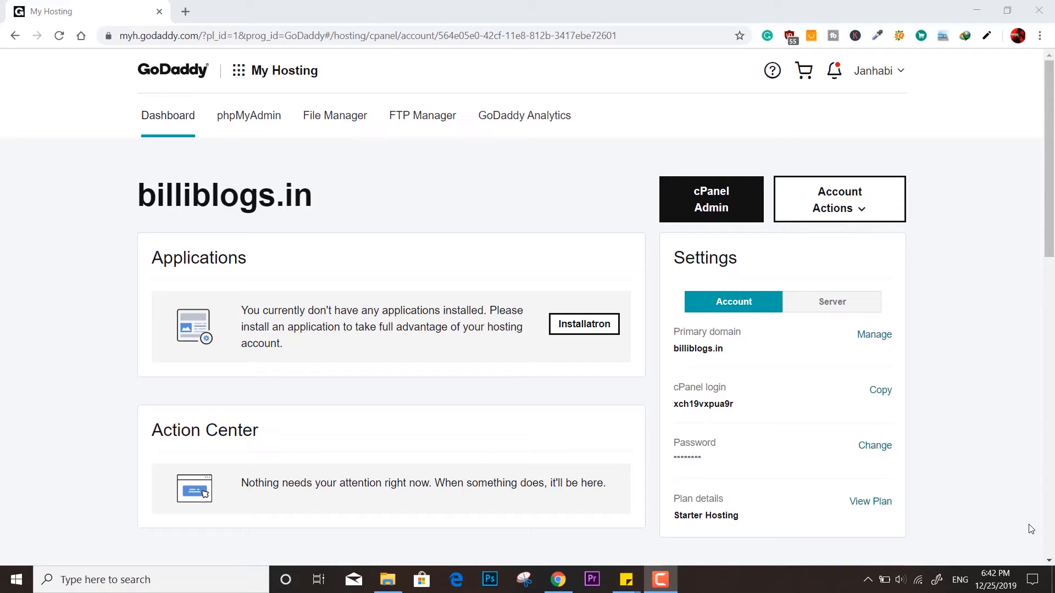
mouse_move(923, 98)
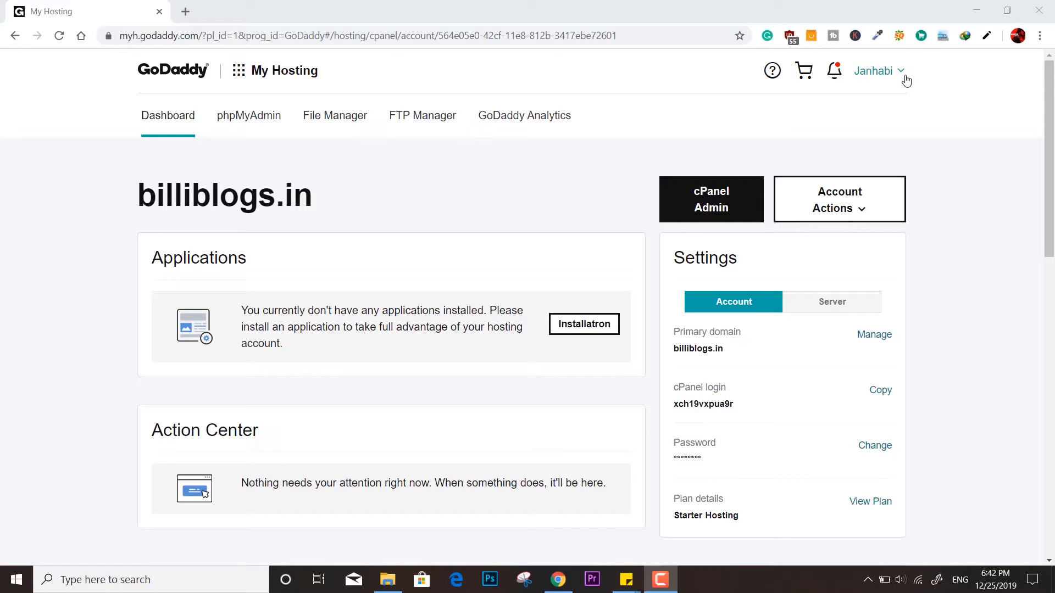
click(873, 70)
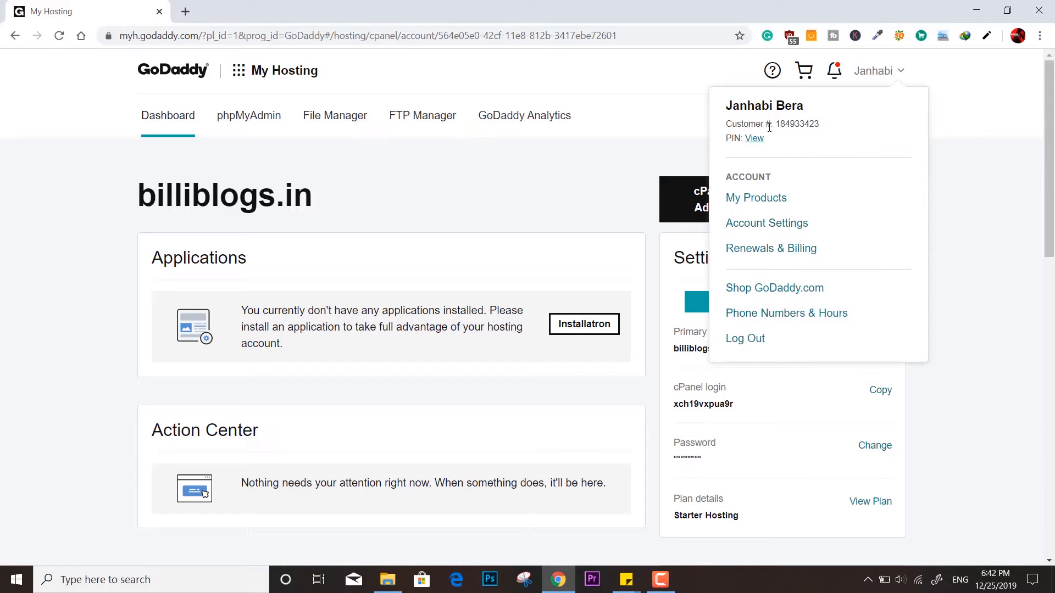
mouse_move(760, 209)
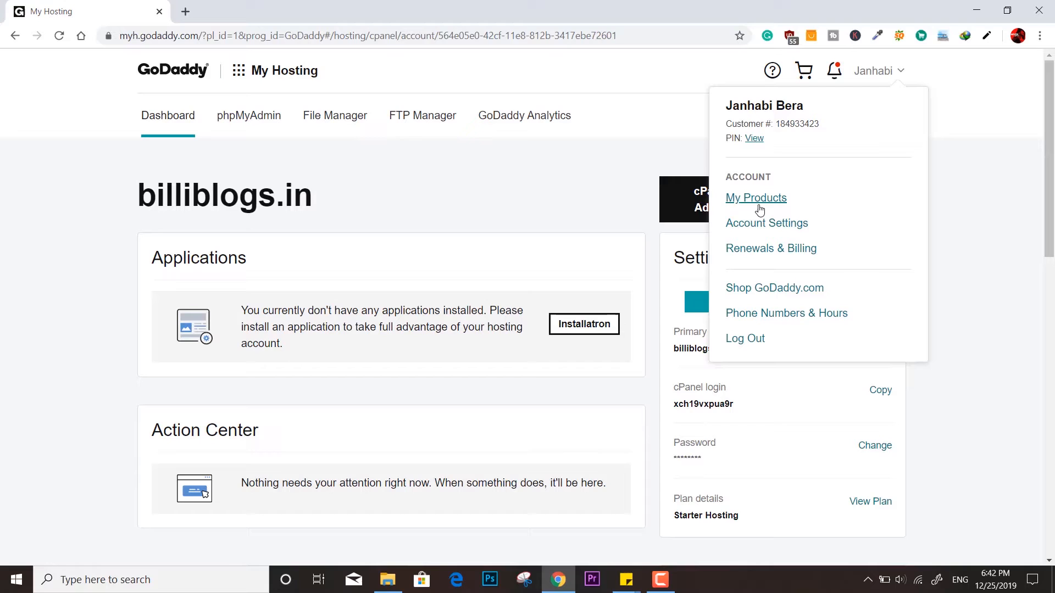
click(756, 198)
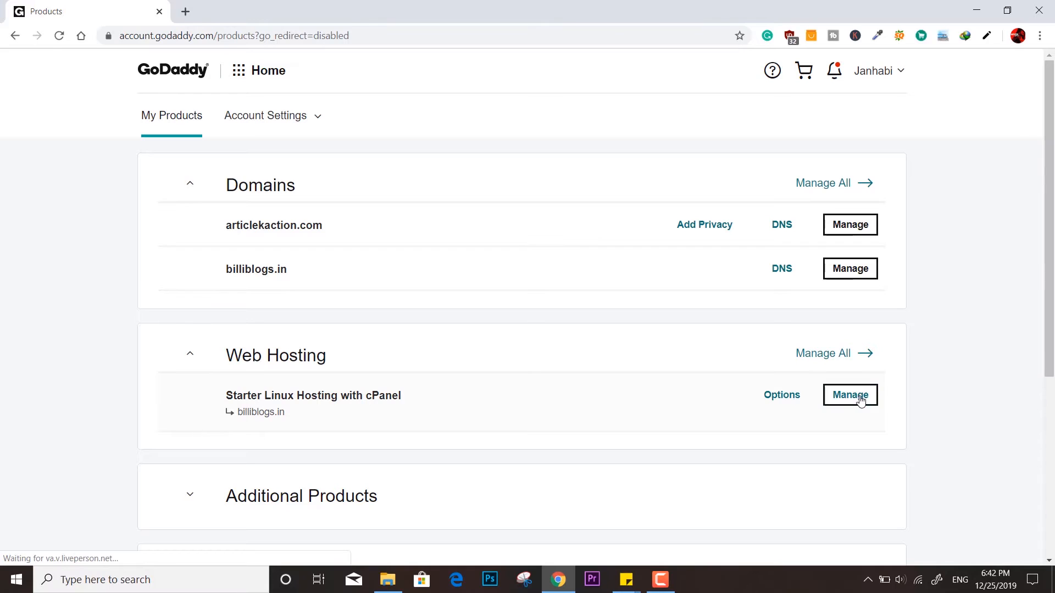
- Manage the Starter Linux Hosting plan for billiblogs.in and show its Account Actions (Upgrade, Reset, Cancel)
click(851, 394)
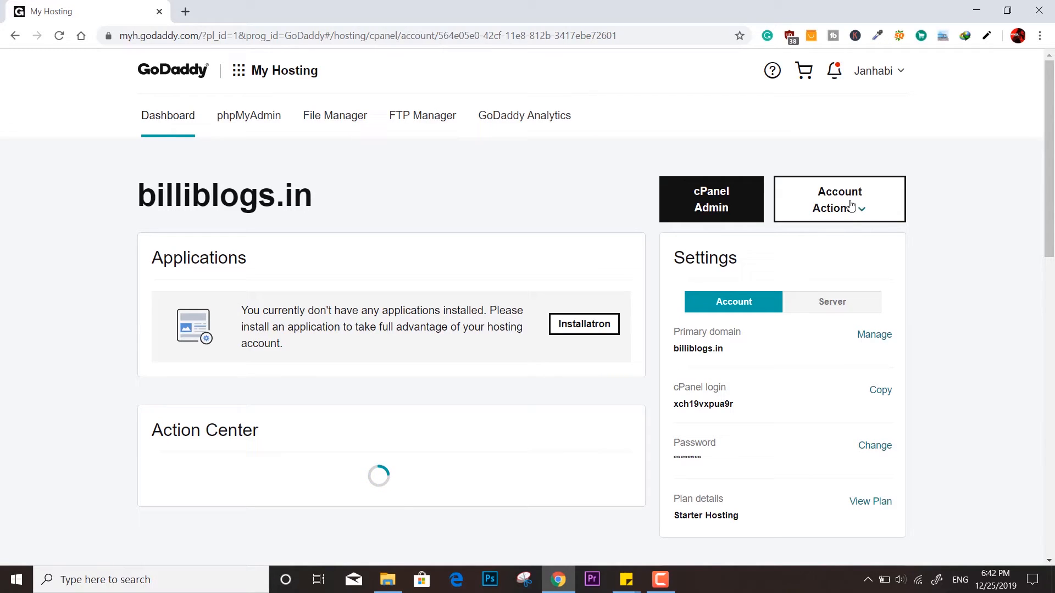
mouse_move(872, 202)
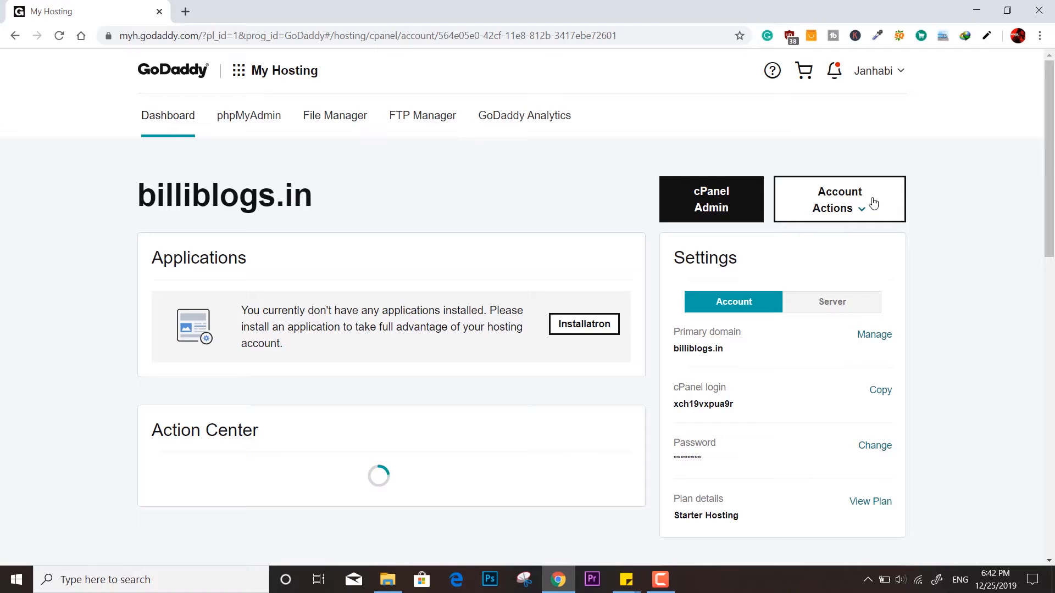
mouse_move(868, 191)
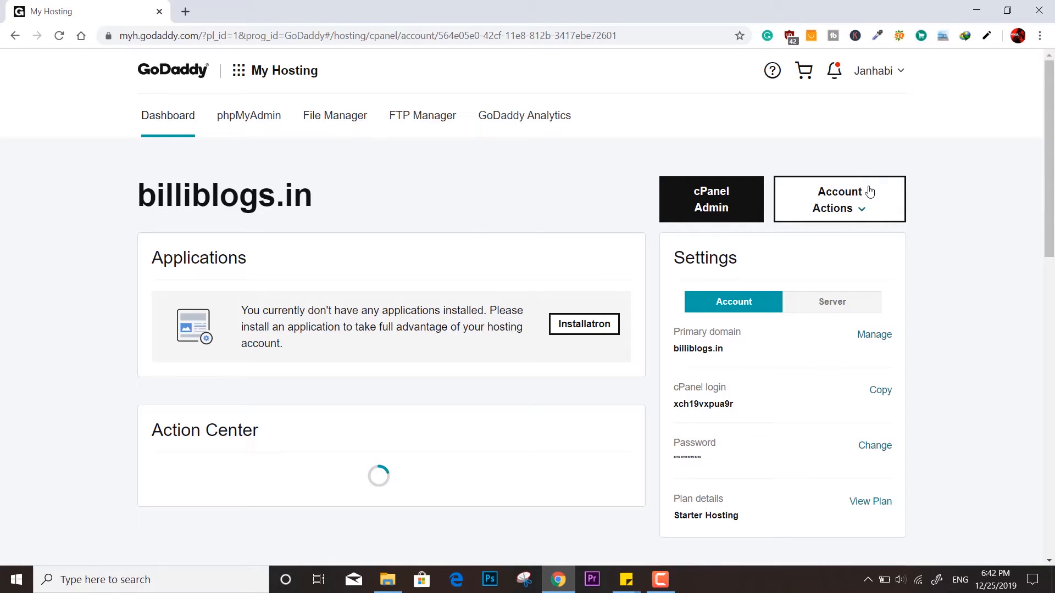
mouse_move(840, 208)
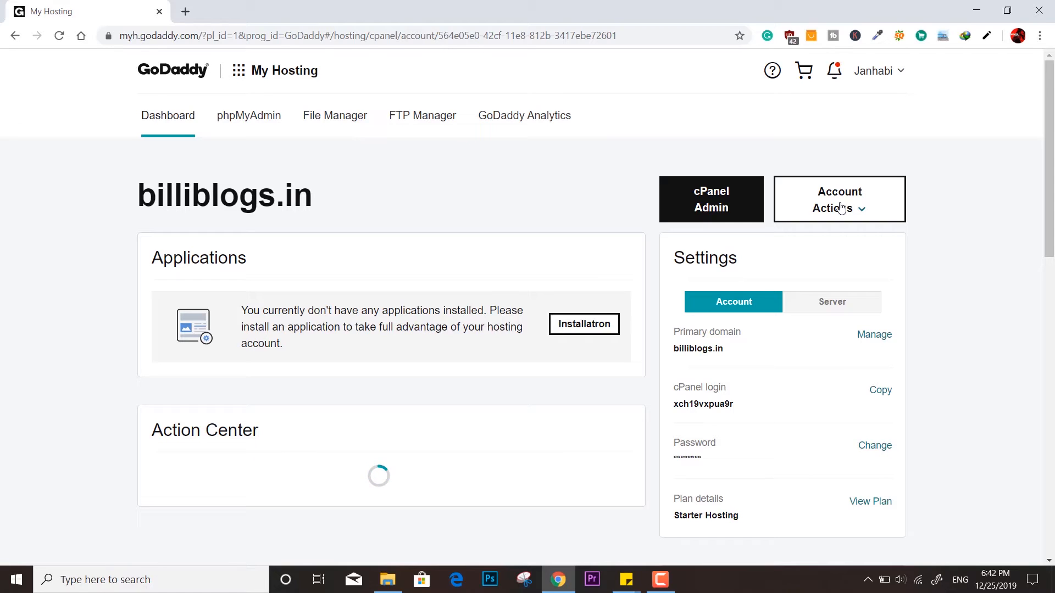
click(839, 199)
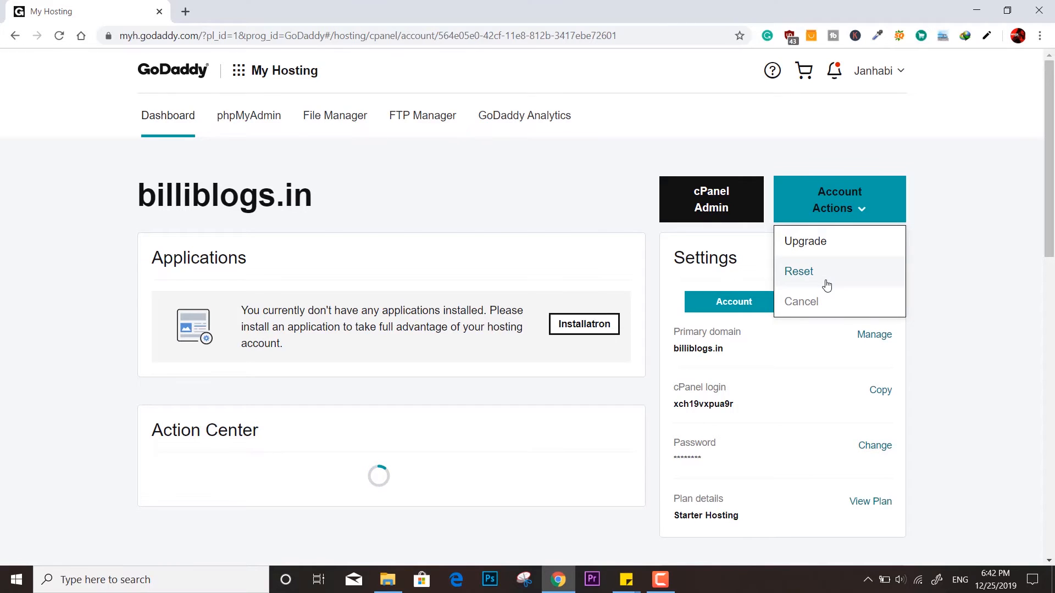
- Reset the billiblogs.in hosting account, confirming with the typed word 'reset'
click(798, 271)
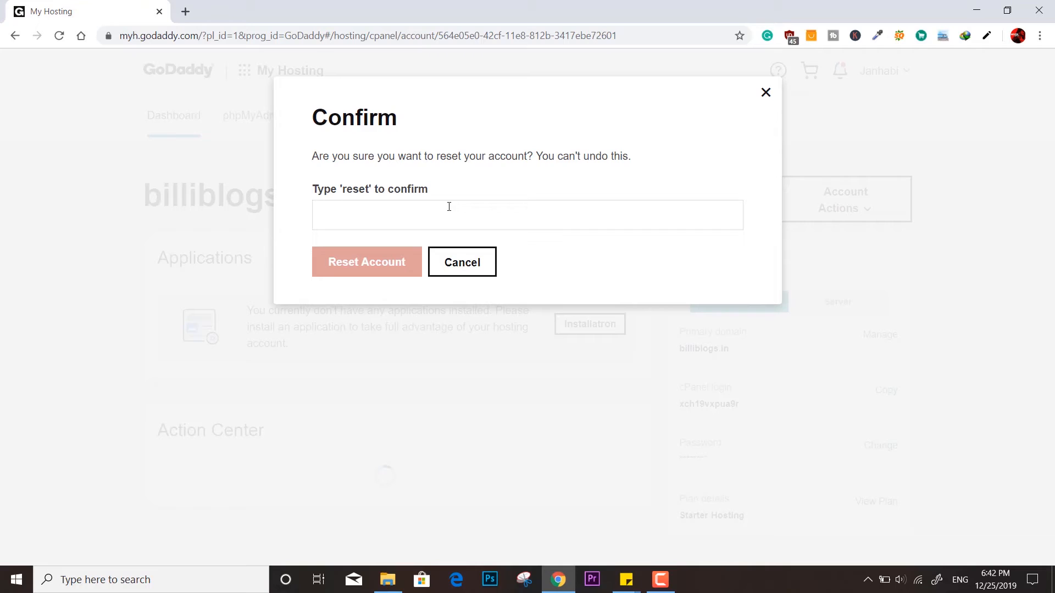
text(reset)
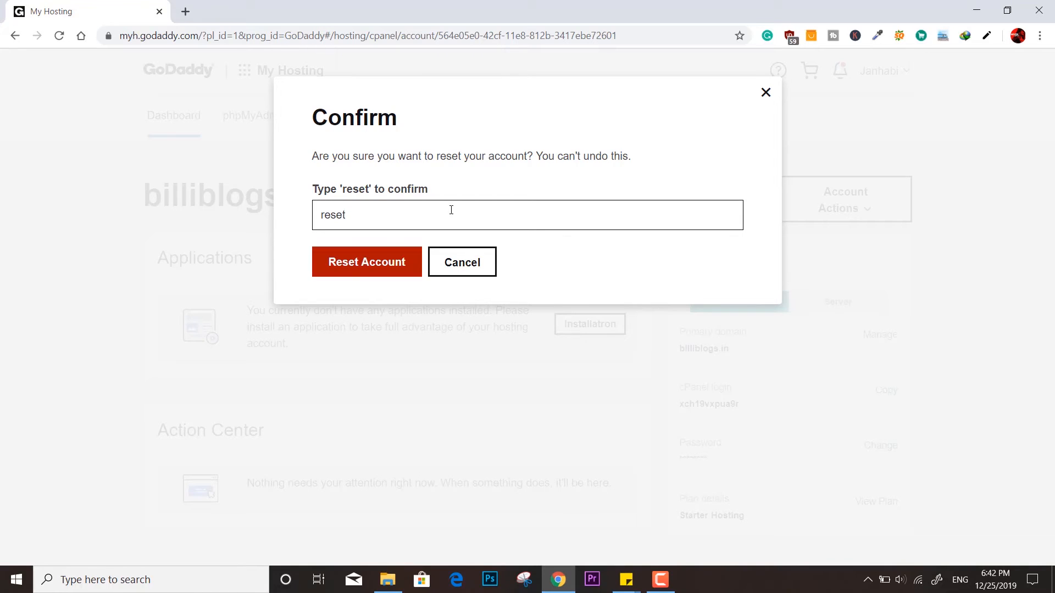
click(367, 262)
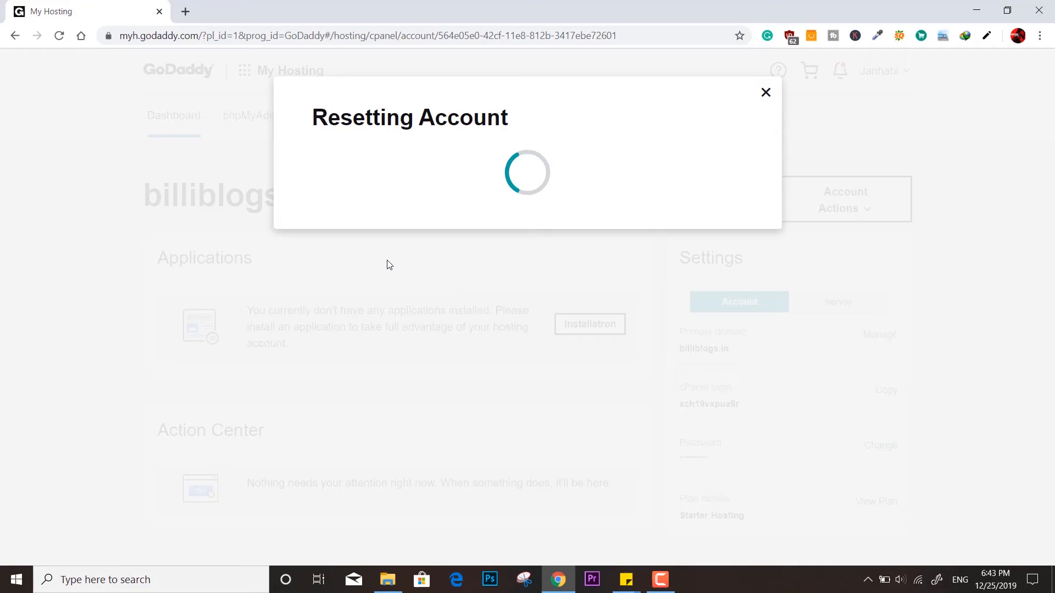
mouse_move(394, 245)
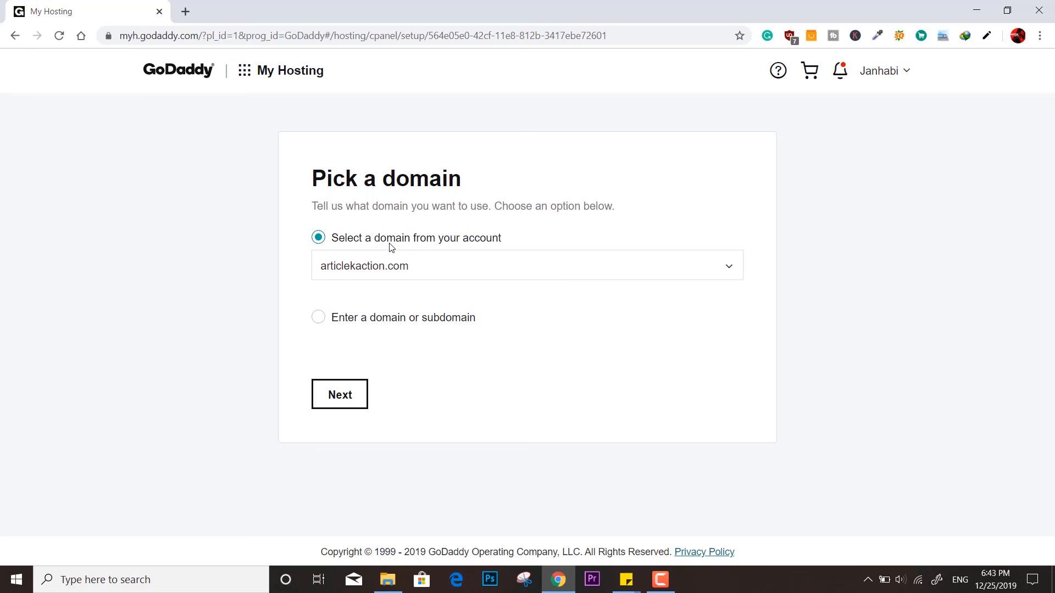
- Continue past Pick a domain with billiblogs.in to the WordPress website offer
click(340, 395)
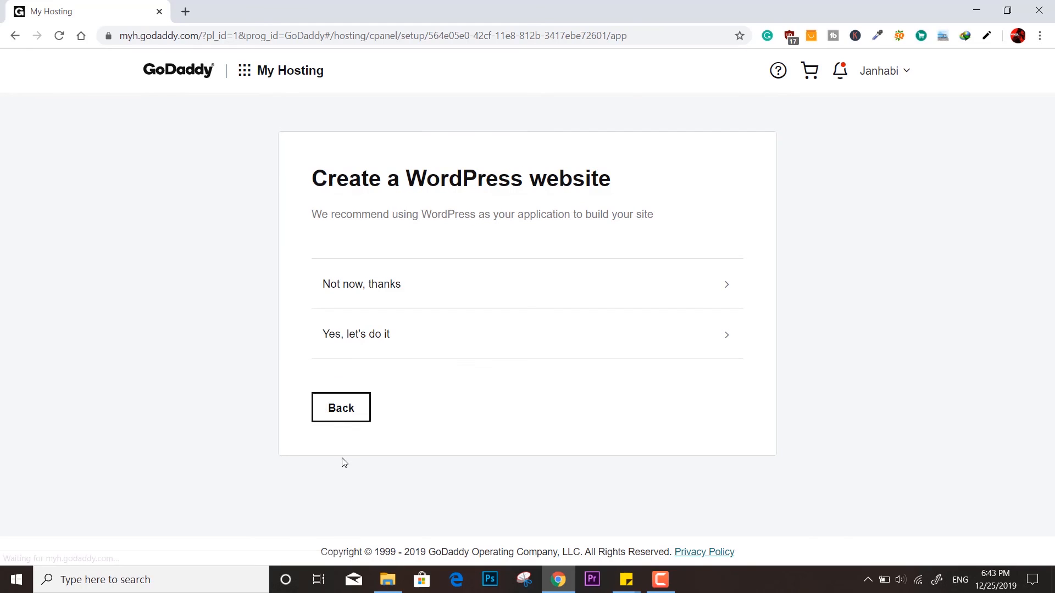